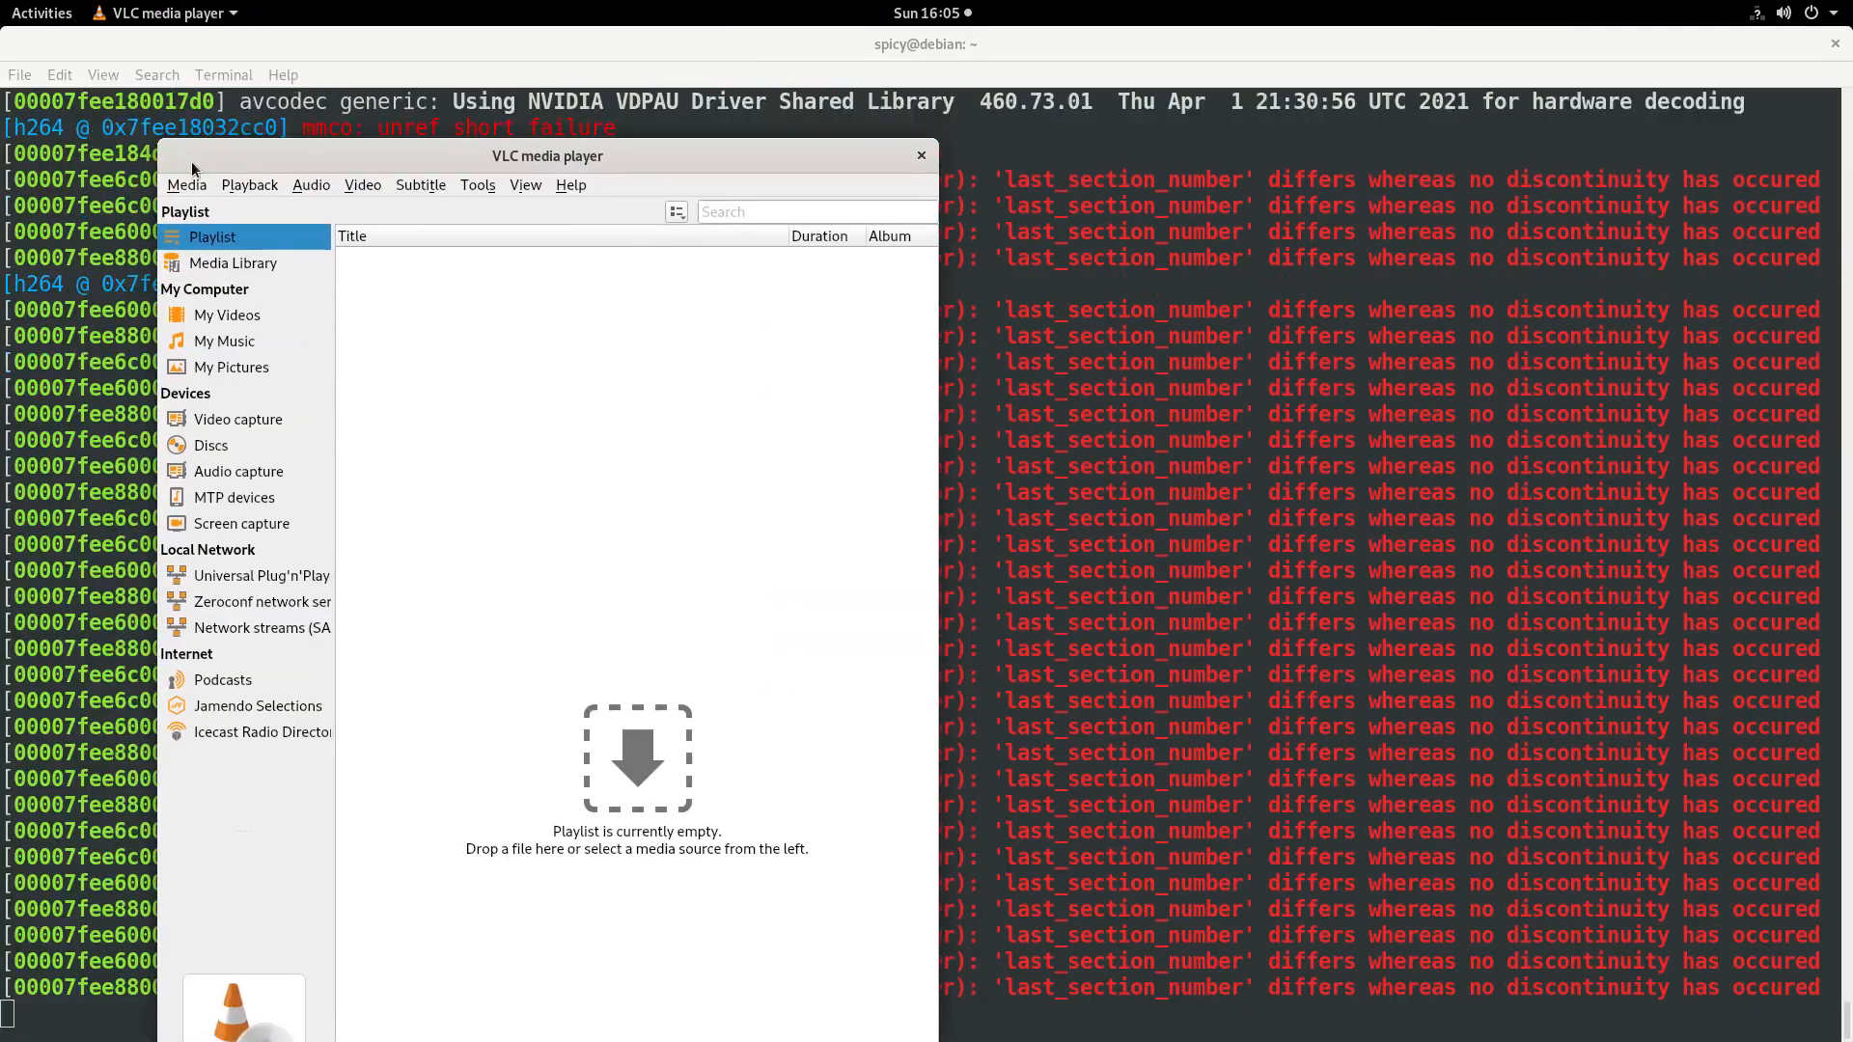
Step: Drag the empty VLC player window to the left side of the screen
{"action": "left_click_drag", "start_coordinate": [548, 154], "coordinate": [447, 227]}
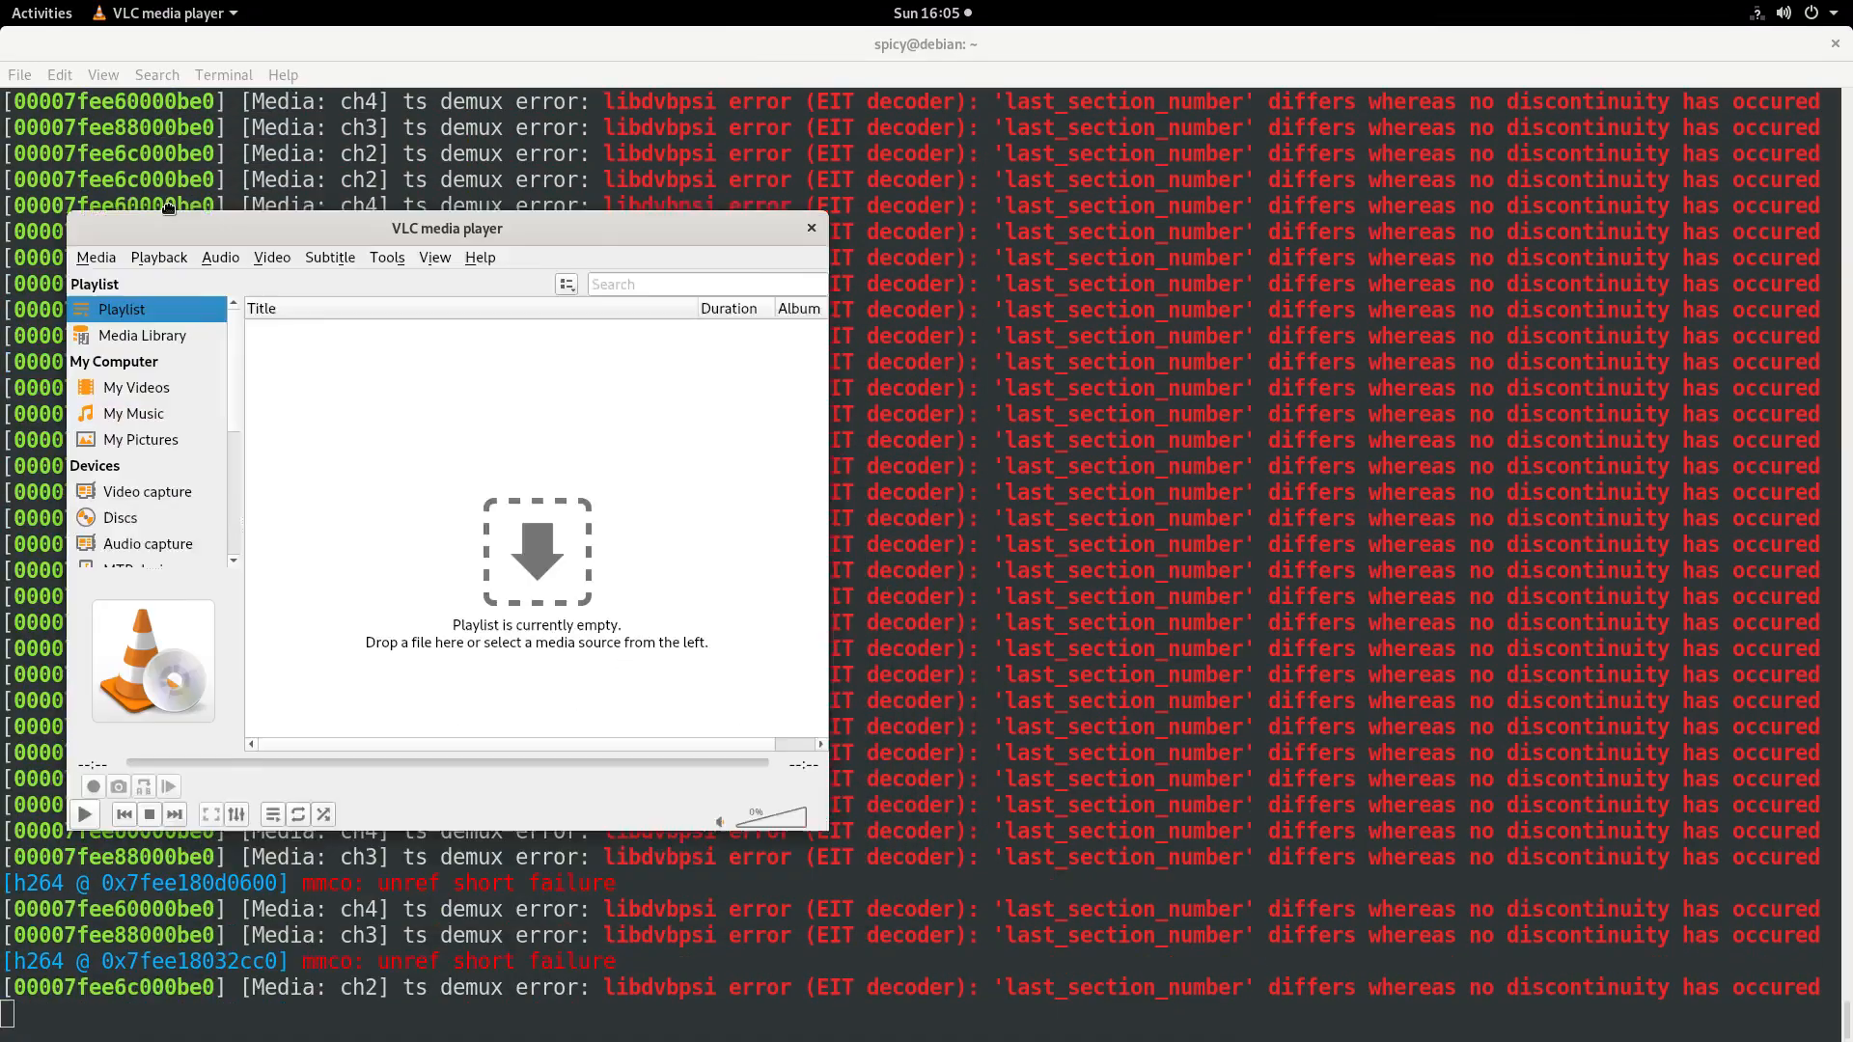
{"action": "left_click_drag", "start_coordinate": [446, 228], "coordinate": [380, 285]}
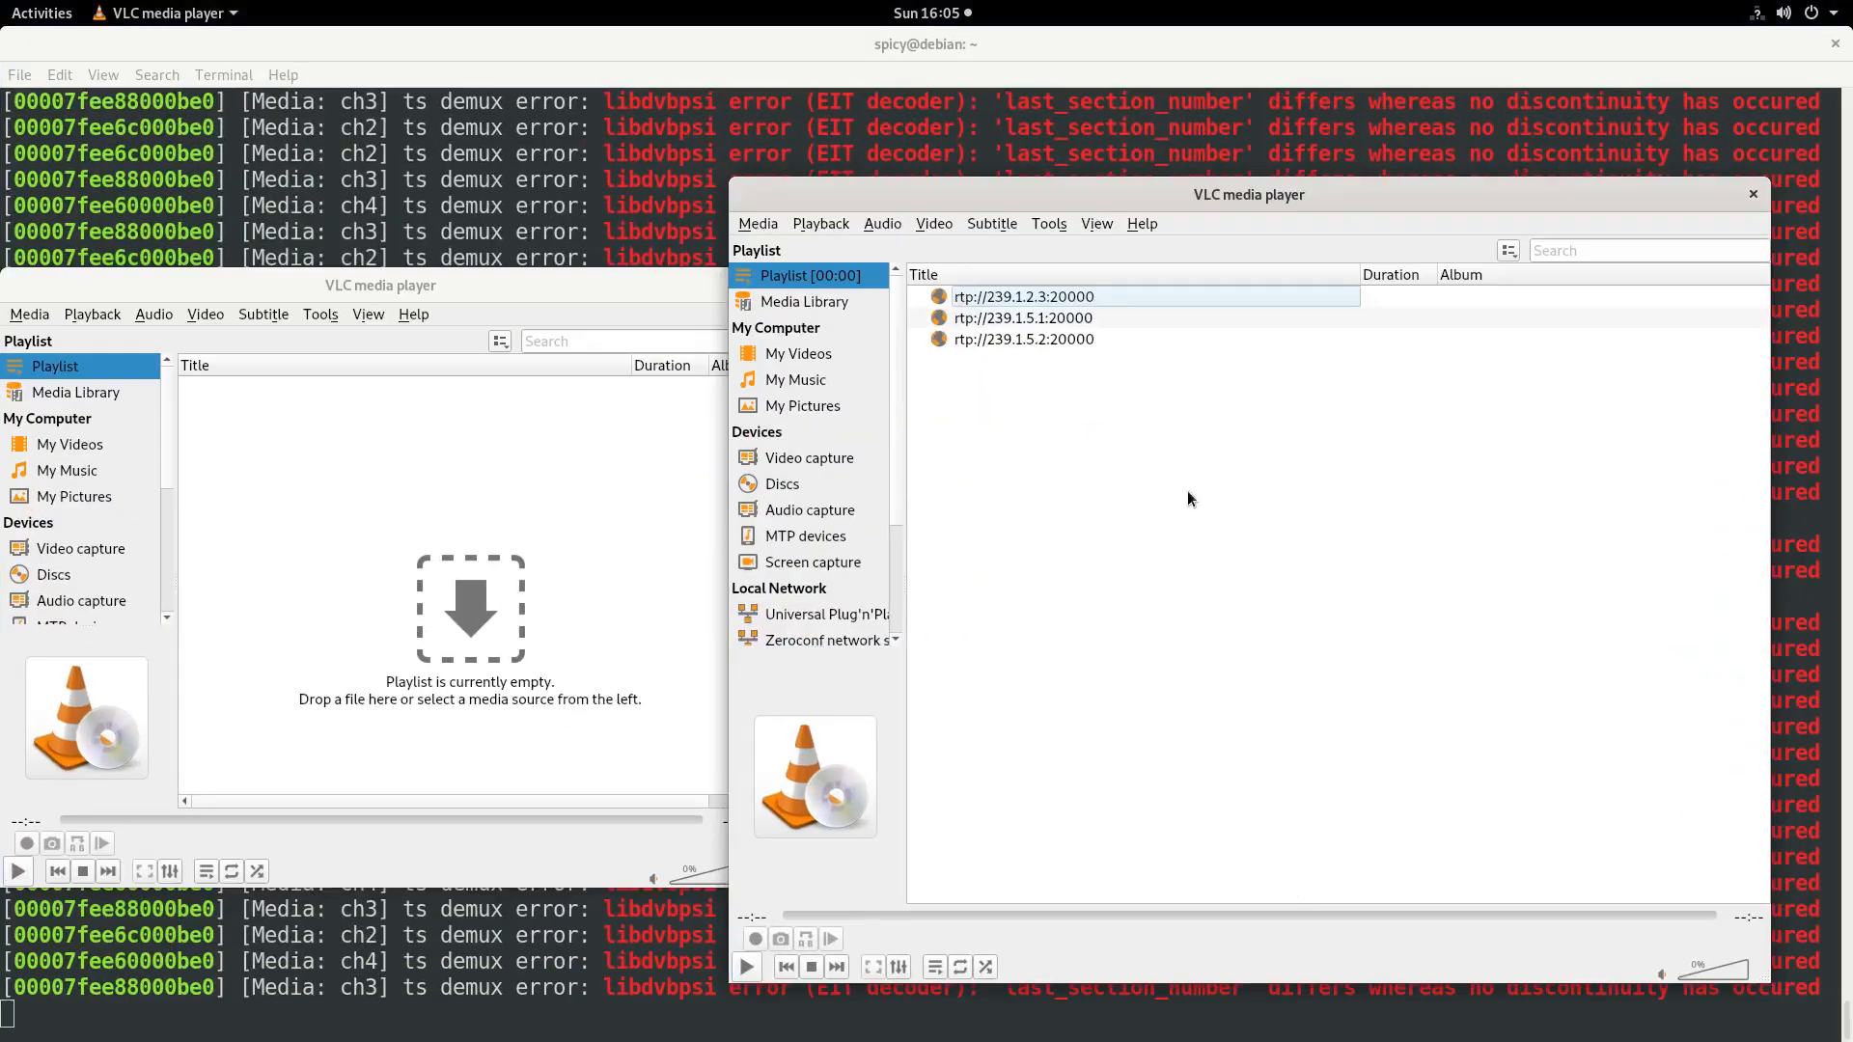
Step: Select and double-click rtp://239.1.2.3:20000 in the playlist to play the mosaic
{"action": "left_click", "coordinate": [1022, 297]}
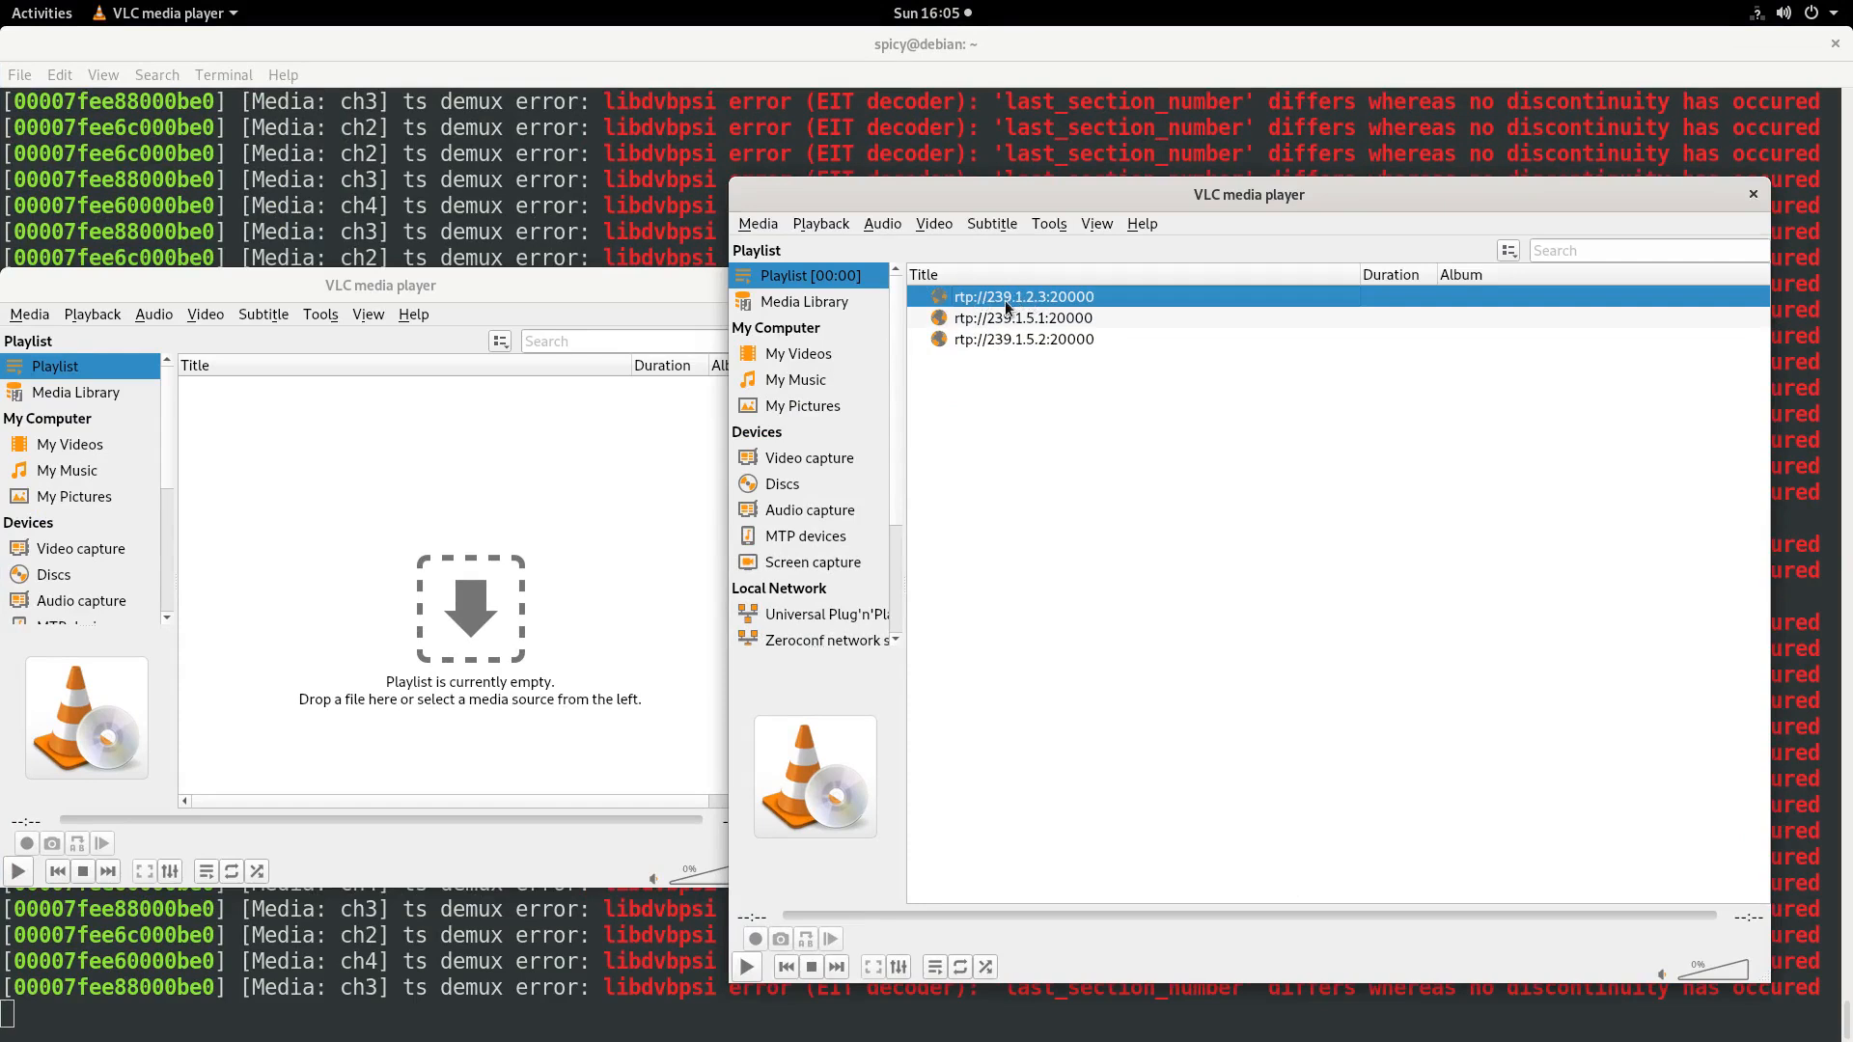
{"action": "double_click", "coordinate": [1023, 297]}
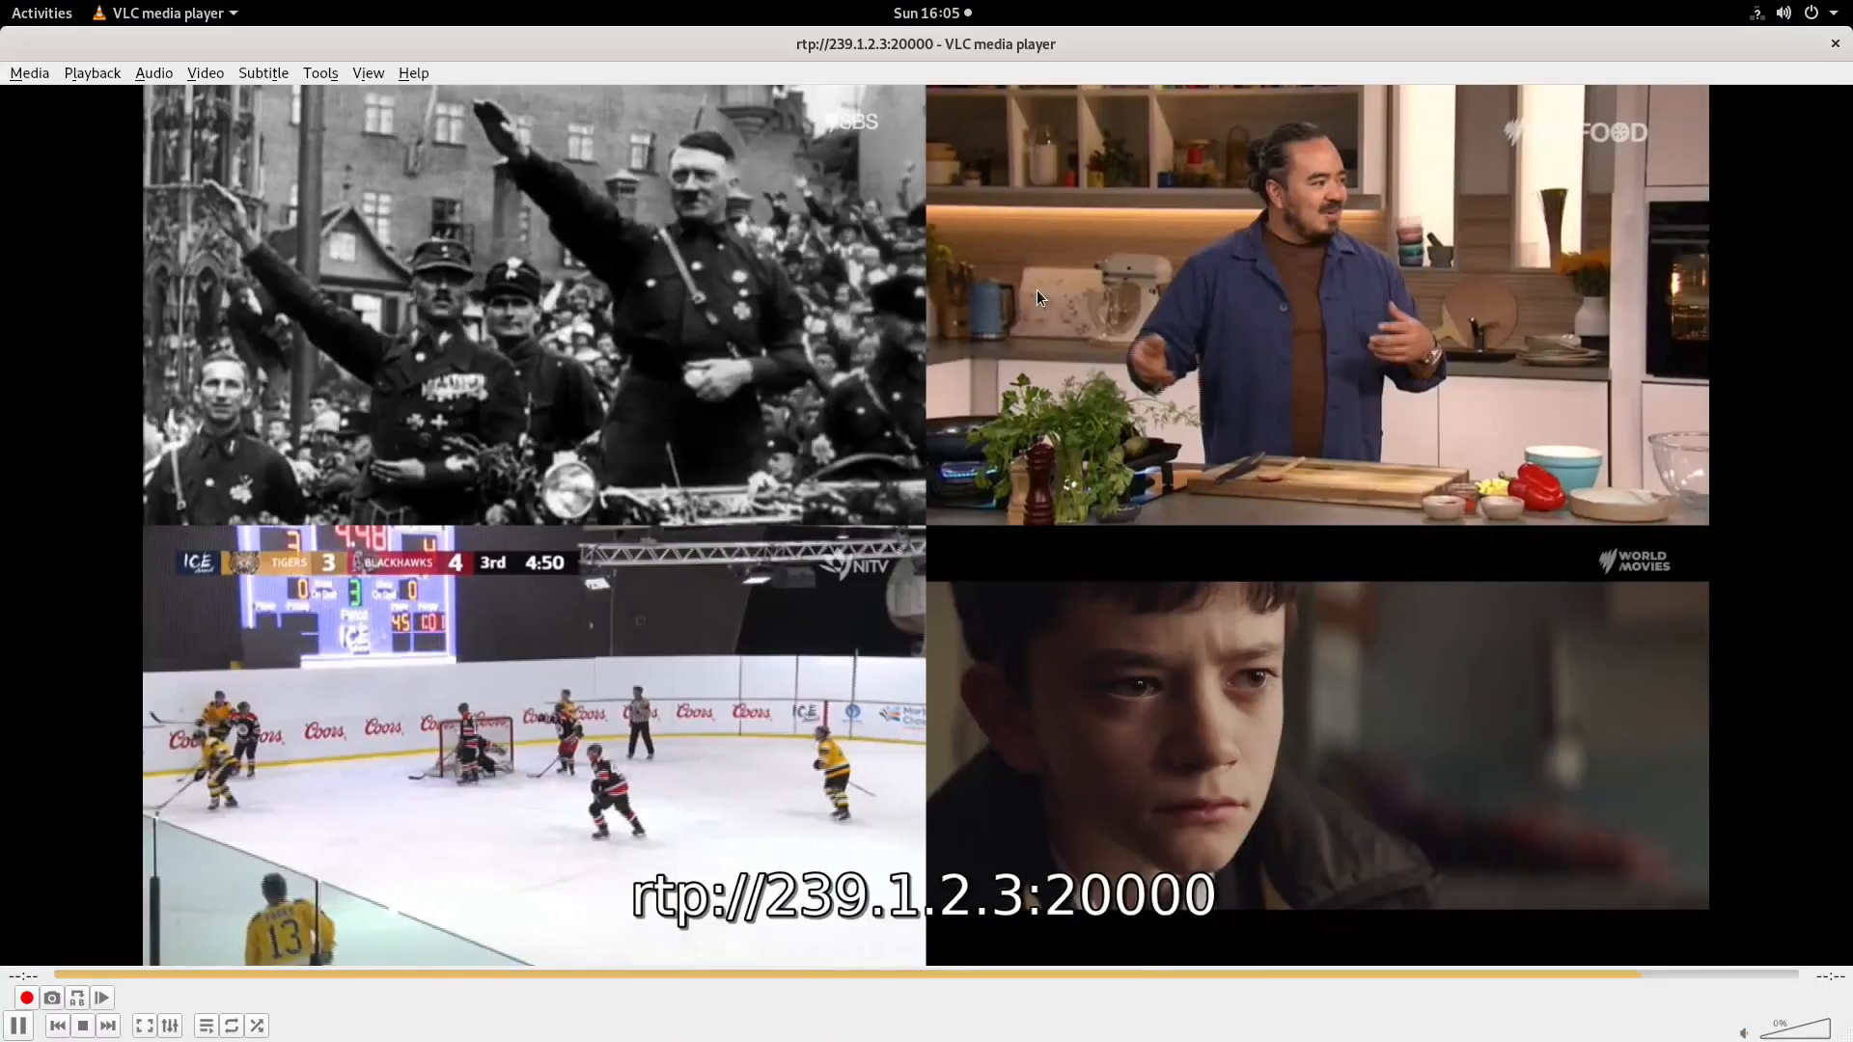